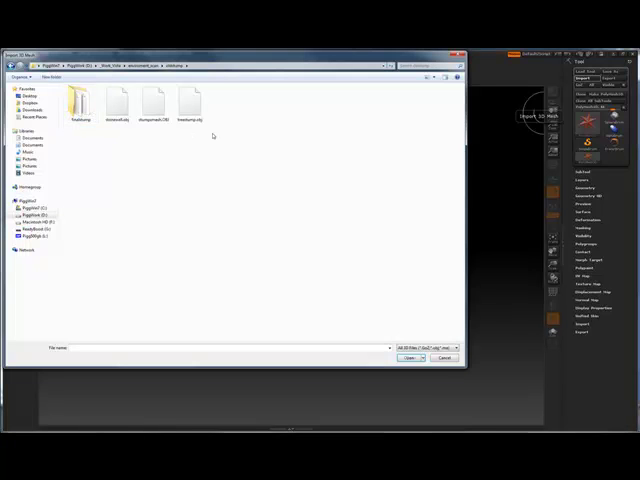
Import treestump.obj from the stumps folder as the current tool.
click(192, 100)
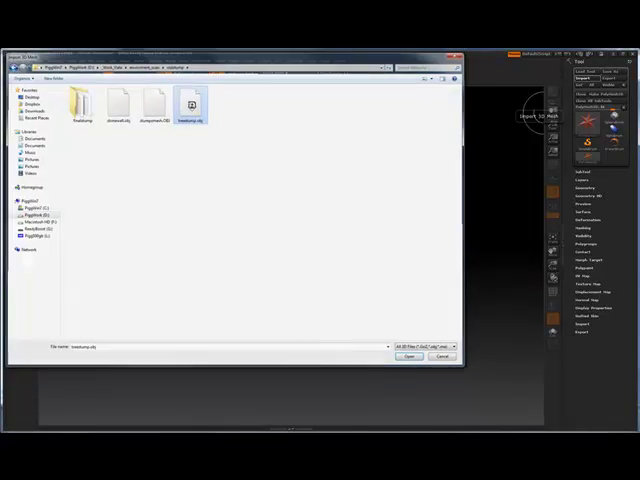
click(407, 356)
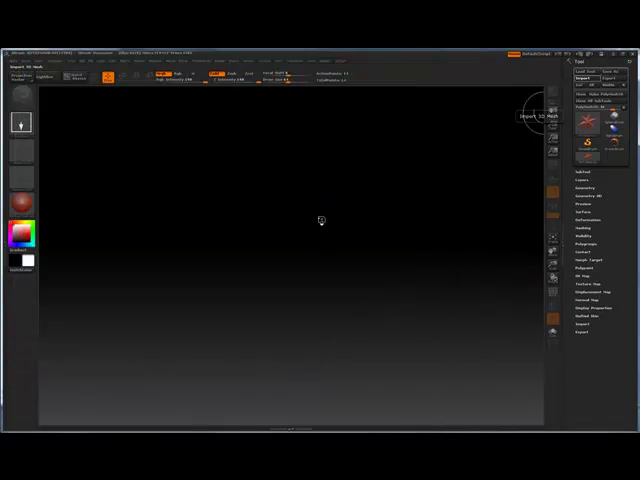
mouse_move(297, 240)
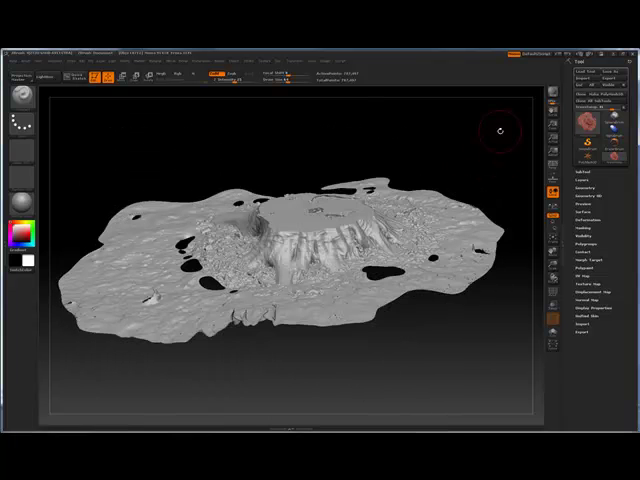
Orbit the view around the textured tree stump scan on the canvas.
drag(497, 130, 468, 128)
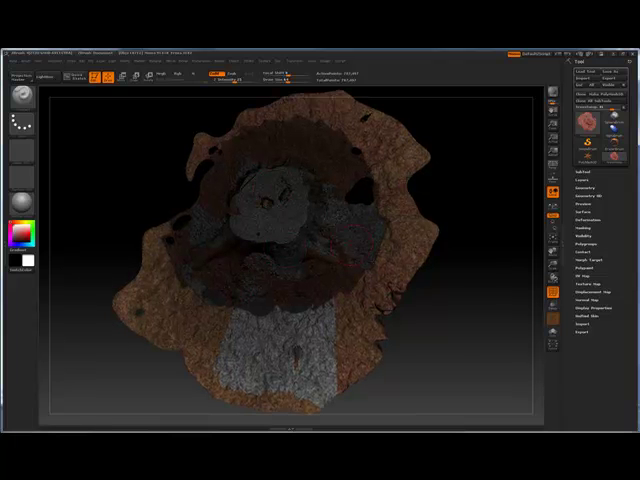
mouse_move(548, 294)
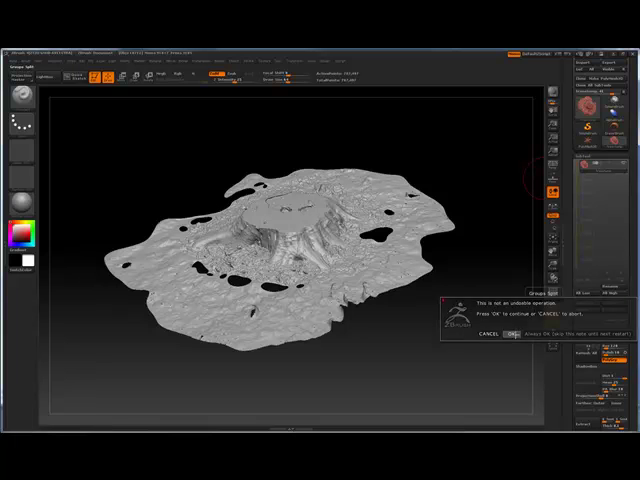
Confirm the non-undoable Groups Split warning to create one subtool per polygroup.
click(510, 338)
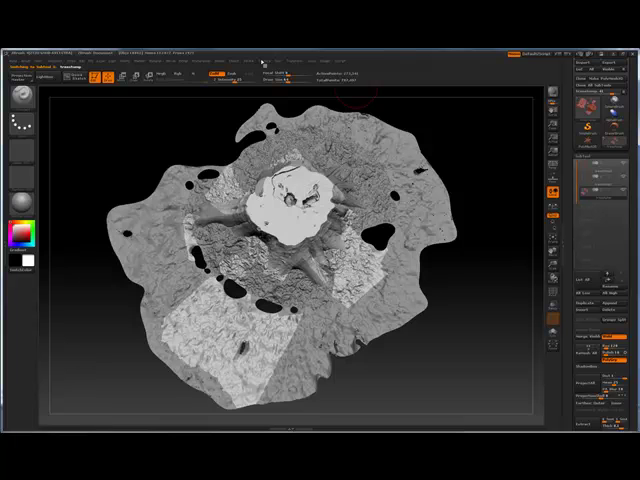
Import the treestump_tex texture images through Texture > Import.
click(264, 61)
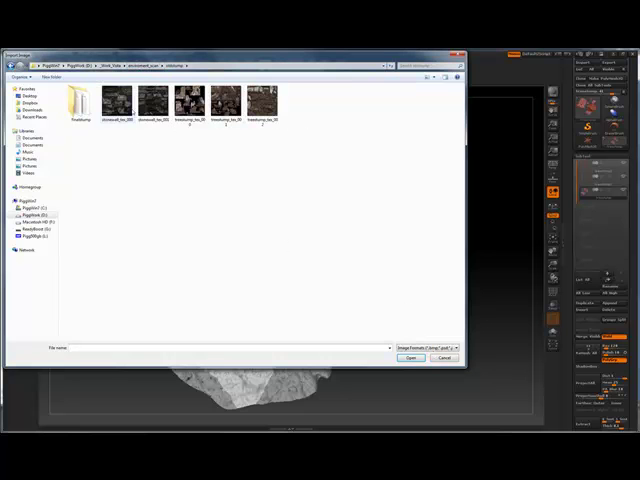
click(189, 100)
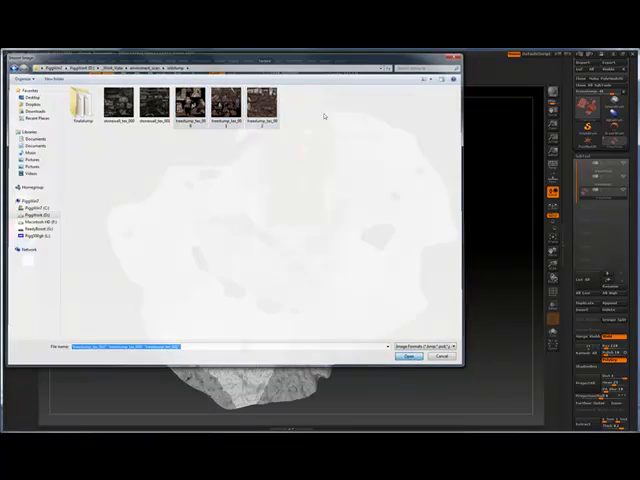
click(407, 356)
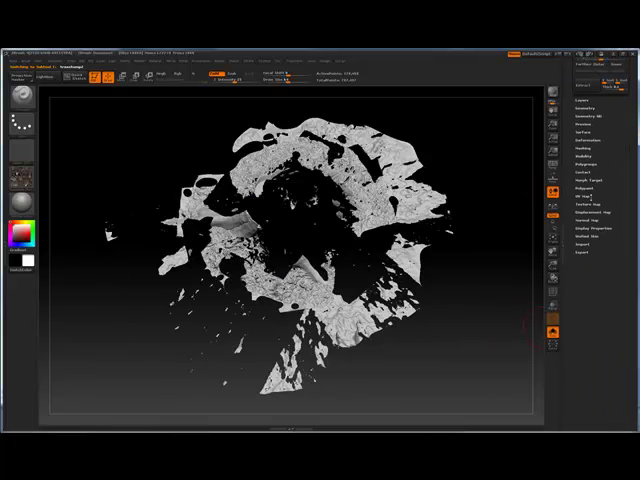
Apply the imported stump texture to the treestump subtool's Texture Map.
click(588, 214)
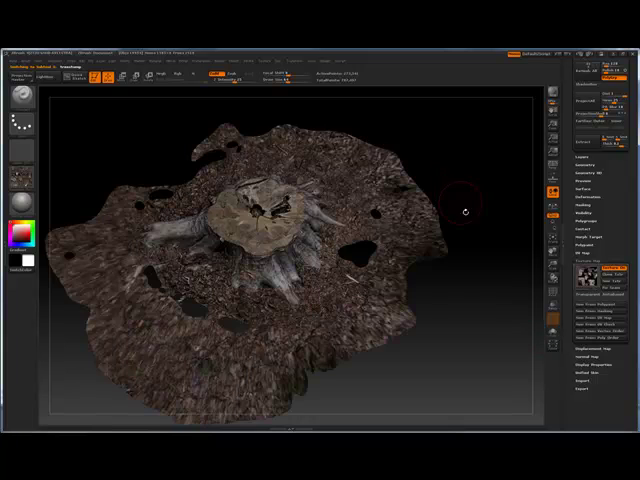
drag(465, 210, 485, 265)
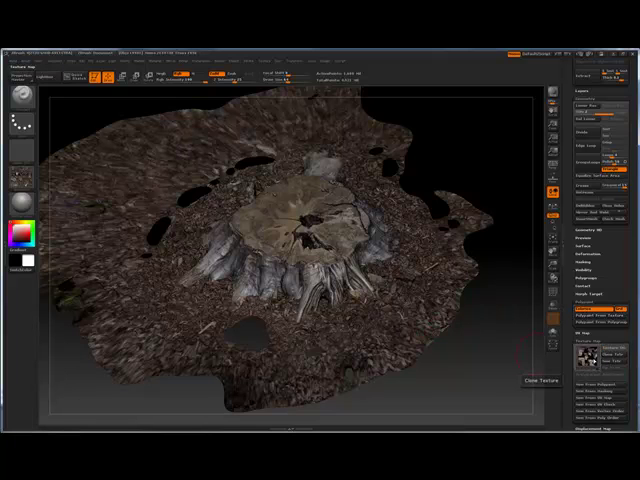
mouse_move(442, 166)
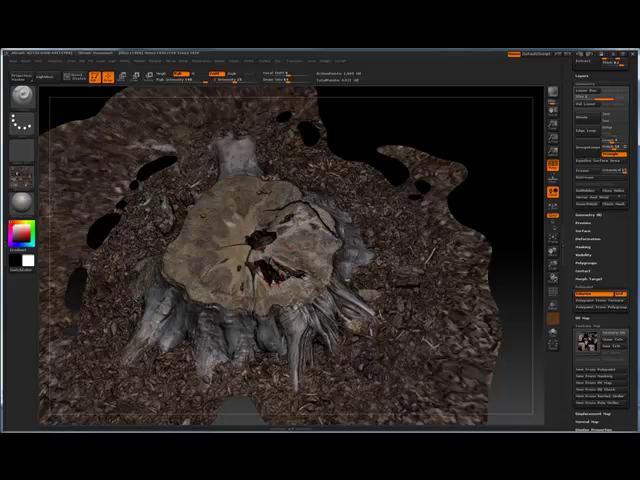
mouse_move(503, 247)
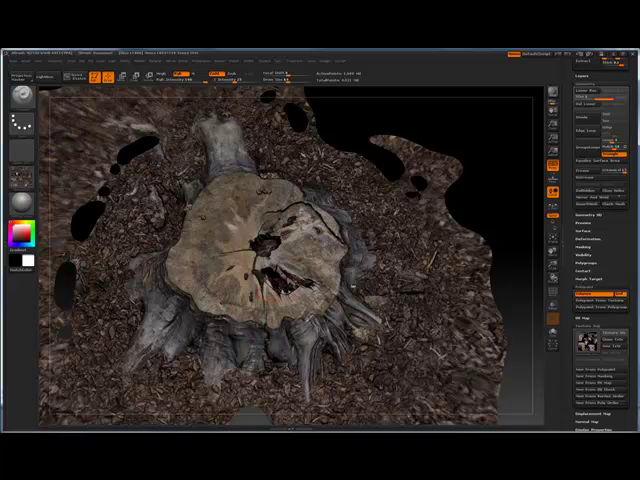
mouse_move(475, 186)
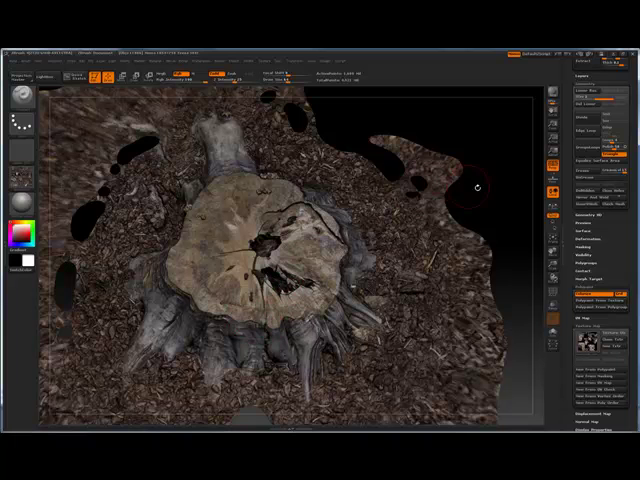